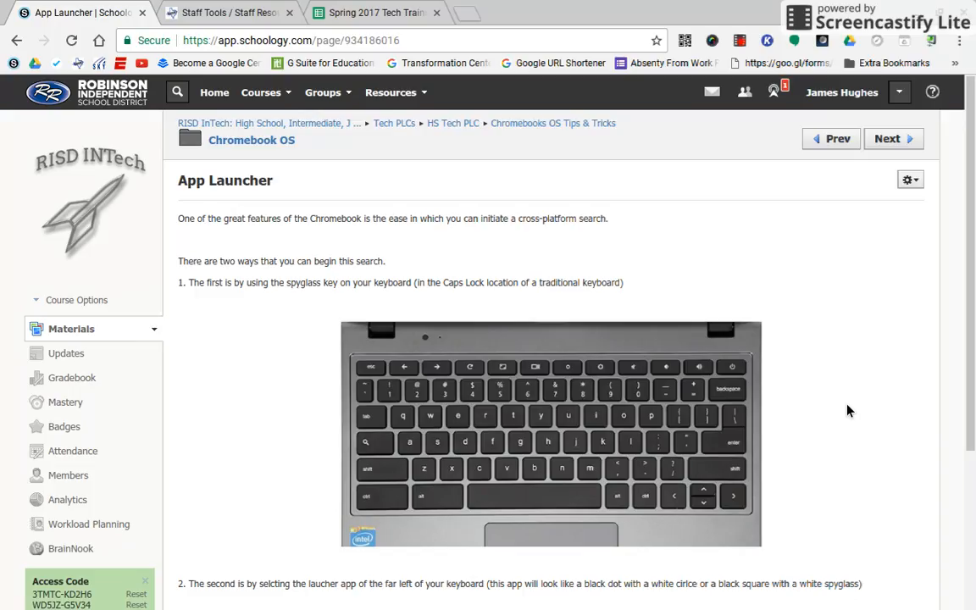
mouse_move(374, 462)
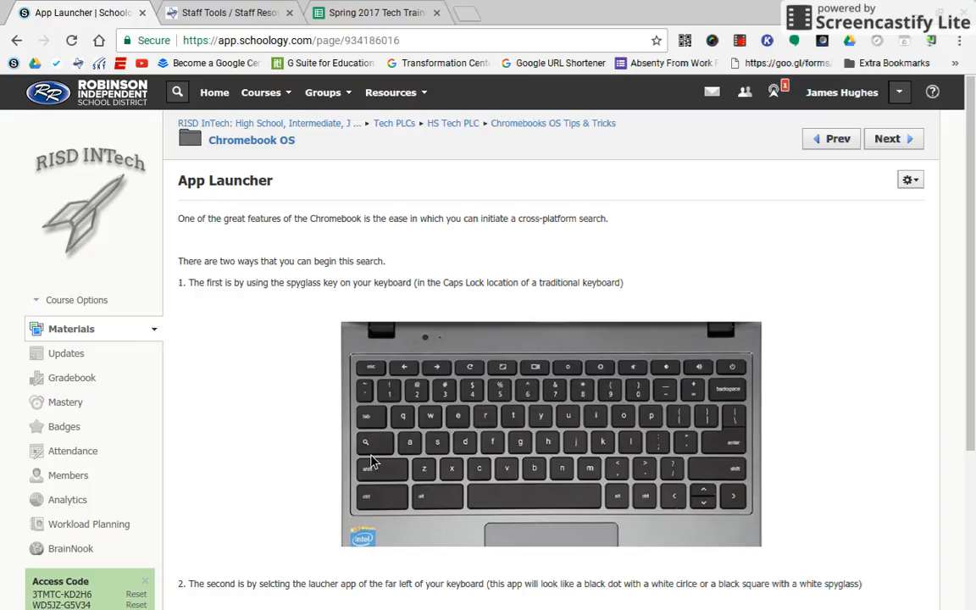
mouse_move(375, 443)
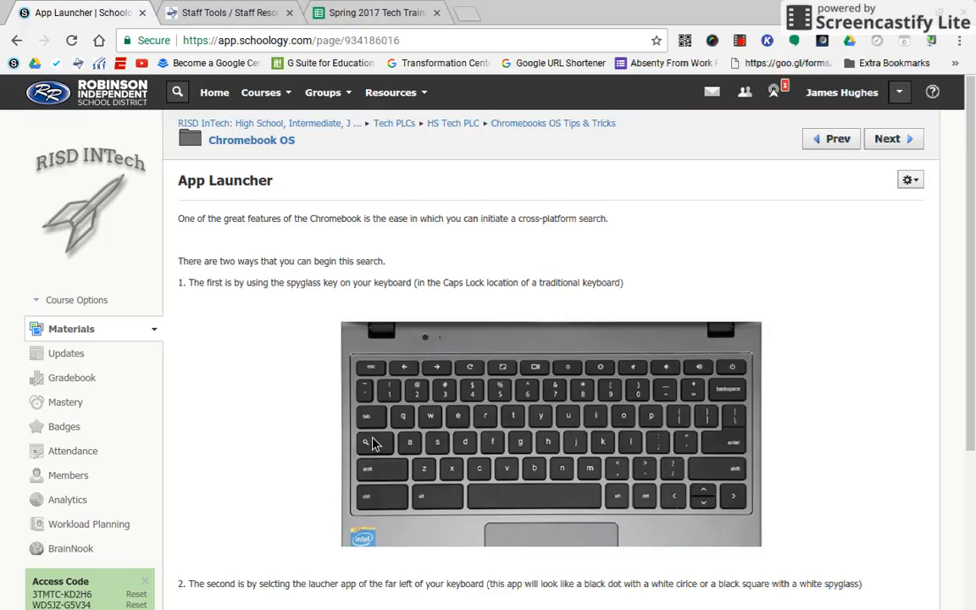
mouse_move(367, 447)
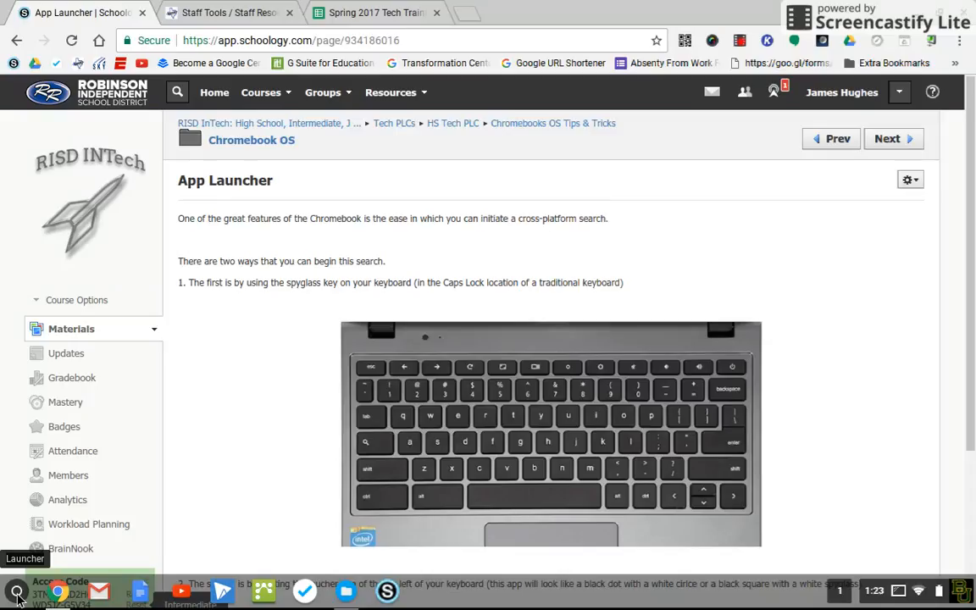
- Open the Chrome OS app launcher from the shelf's Launcher button
click(15, 590)
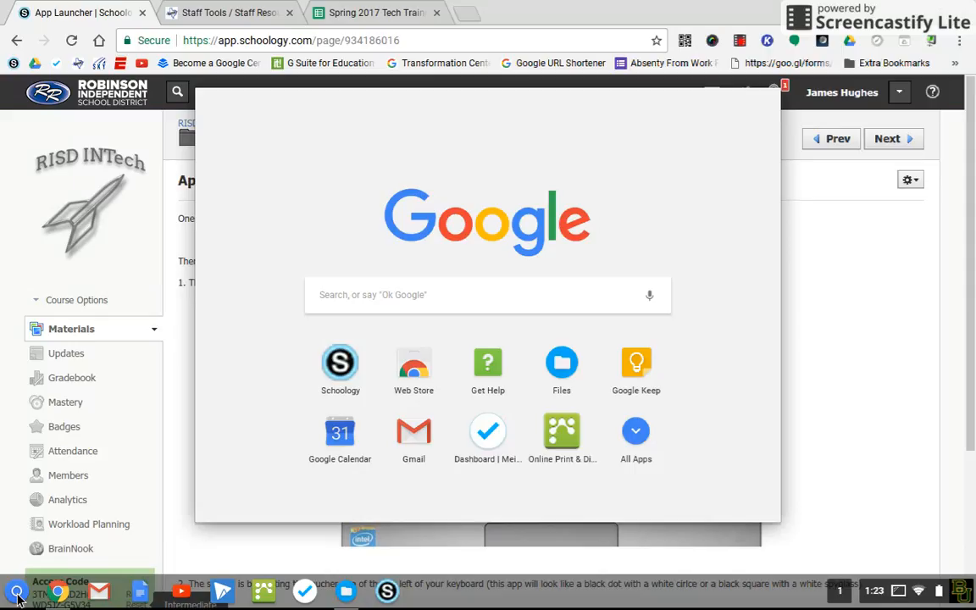
- Search Google for 'what is the address of Robinson ISD' from the launcher search box
click(649, 295)
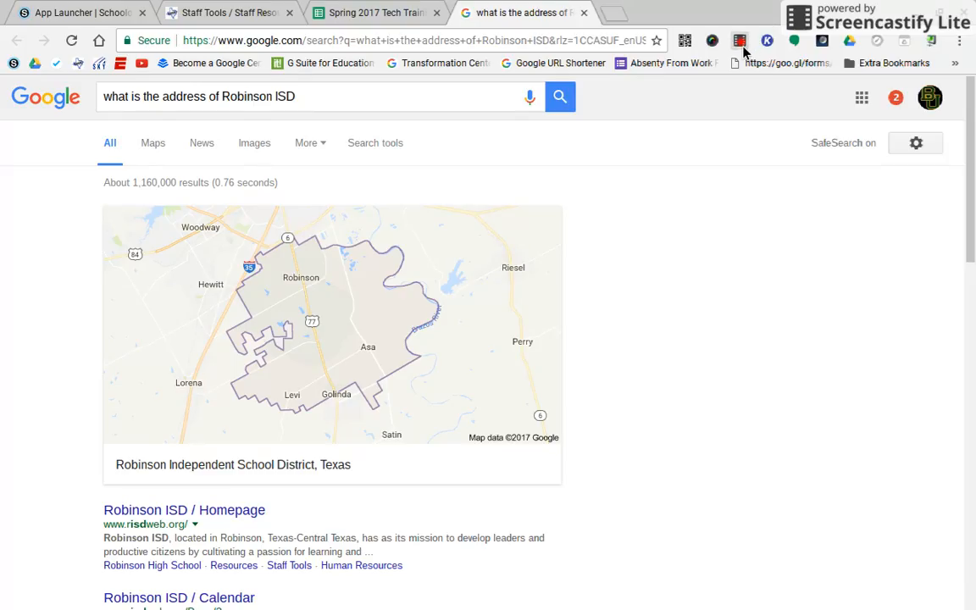
click(738, 40)
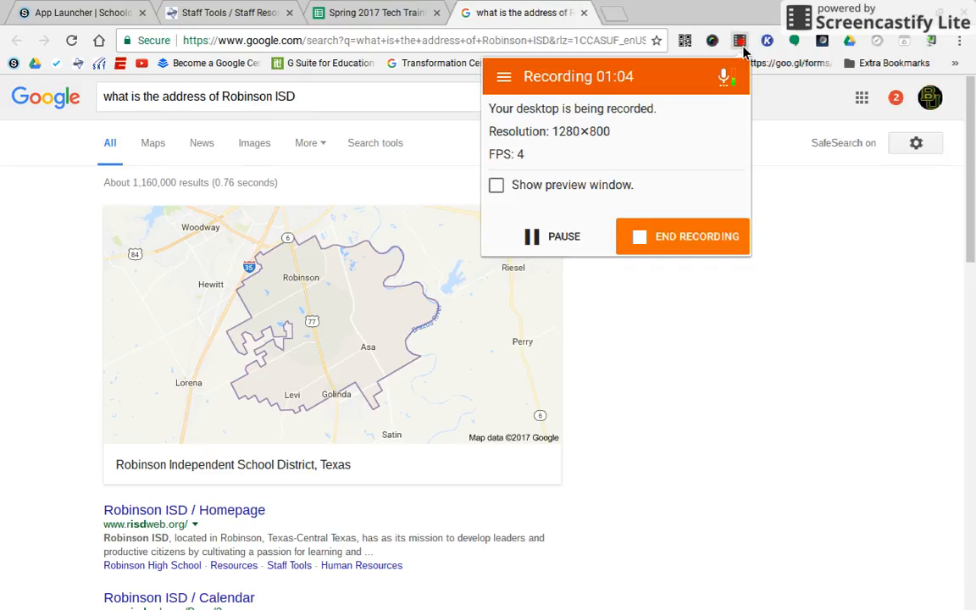
mouse_move(701, 191)
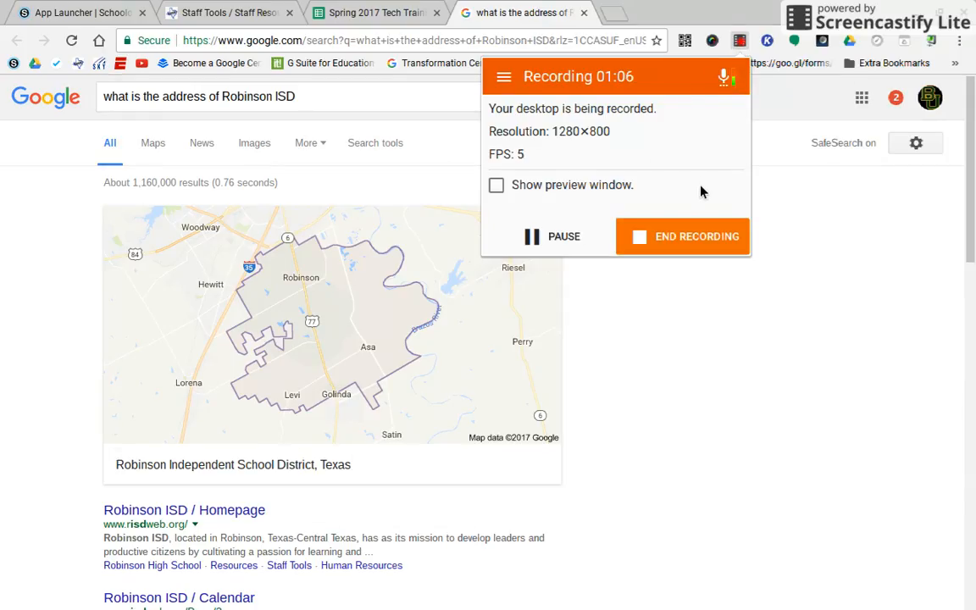